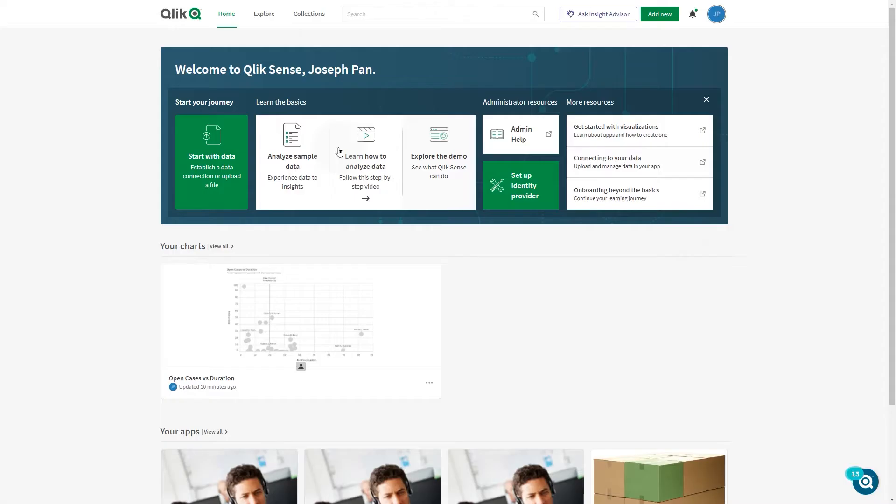
Go to the Explore view and review the list of available spaces.
left_click(268, 14)
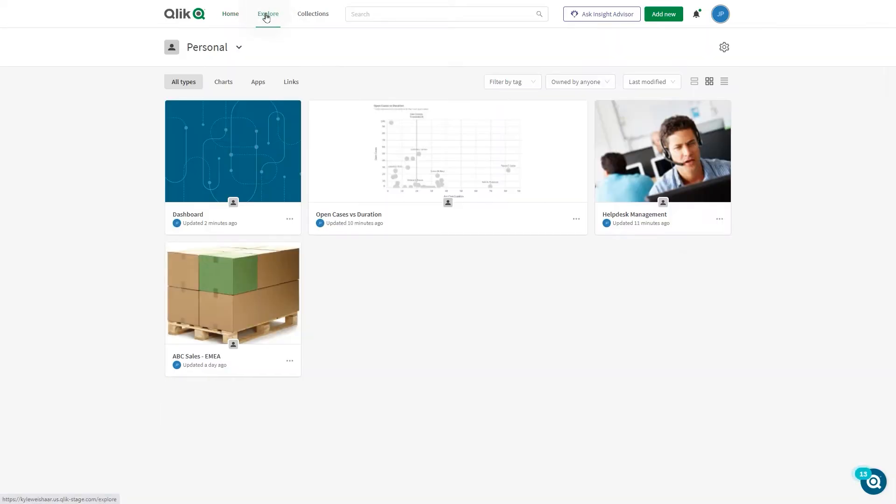
left_click(238, 49)
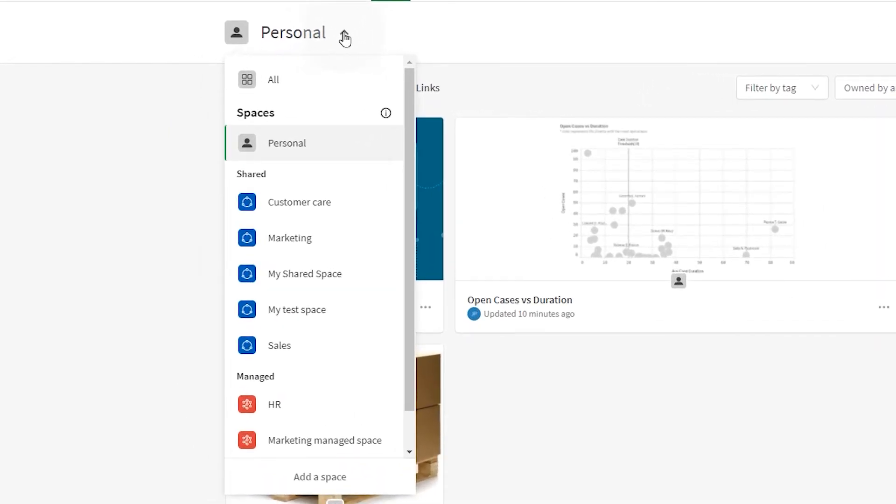
mouse_move(384, 91)
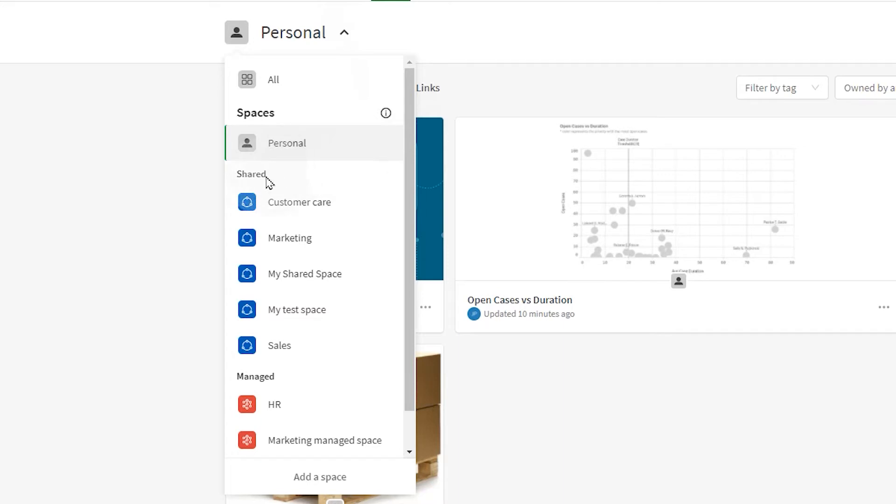
mouse_move(288, 420)
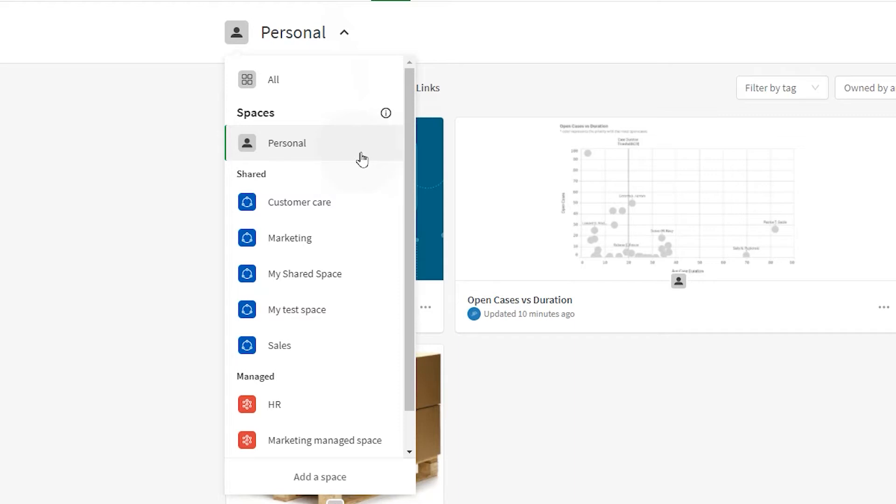
mouse_move(301, 170)
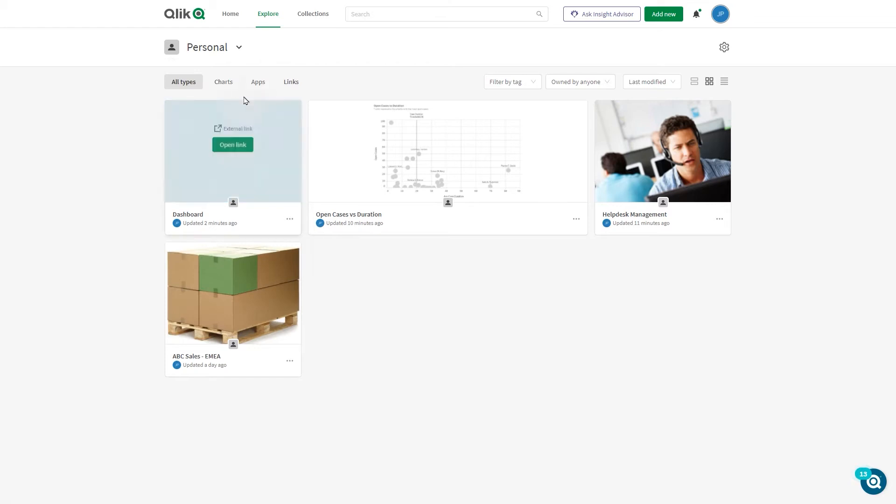
Try the Charts, Apps and Links filters on Personal content, ending on Apps.
left_click(224, 82)
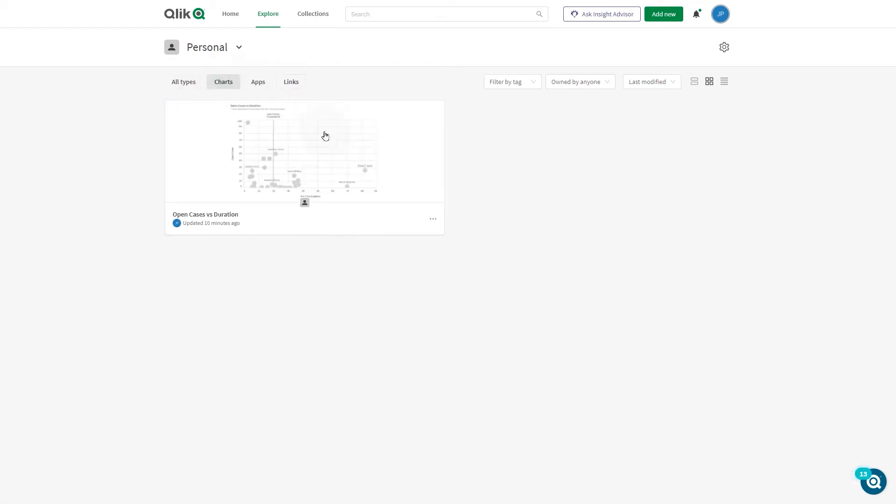
left_click(258, 82)
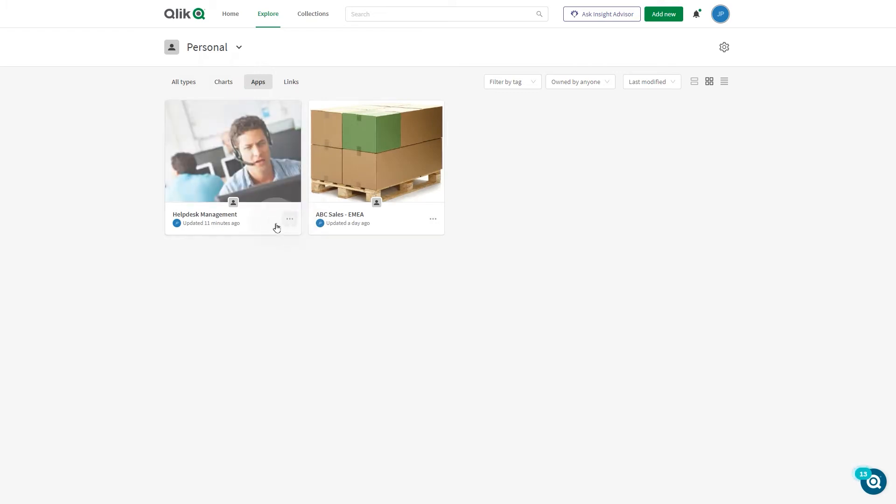
left_click(291, 82)
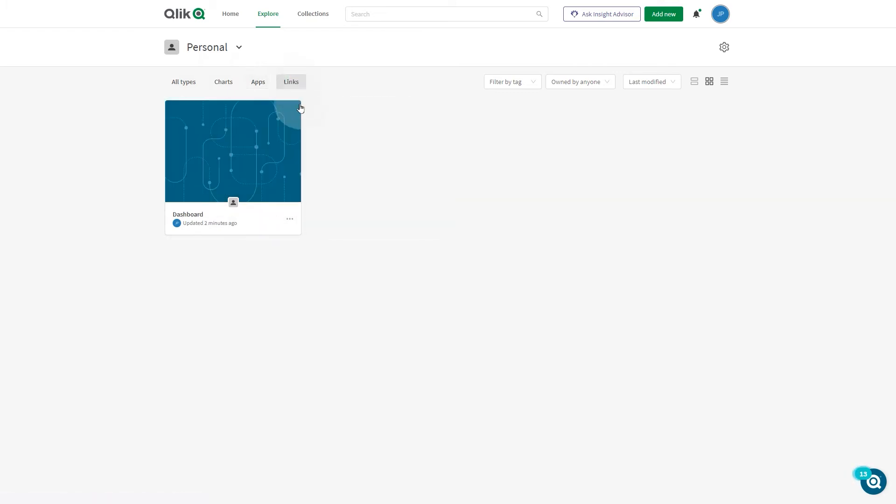
left_click(258, 82)
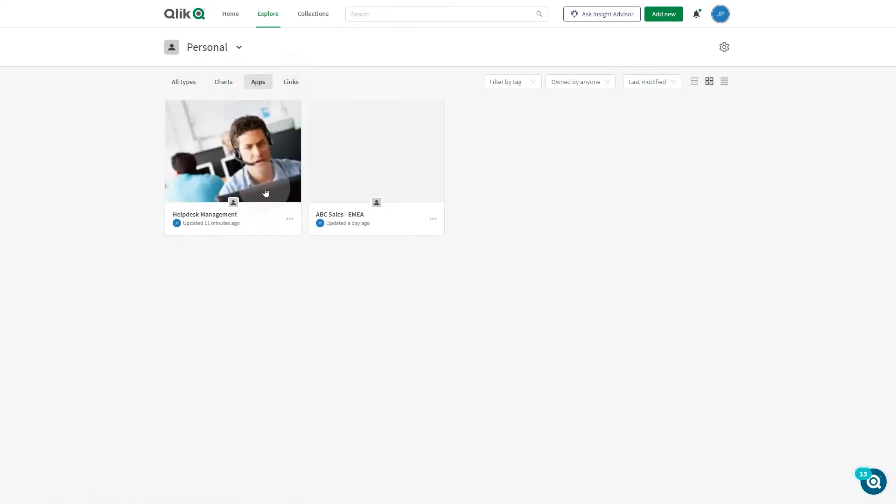
Publish the Helpdesk Management app into the HR managed space.
left_click(290, 219)
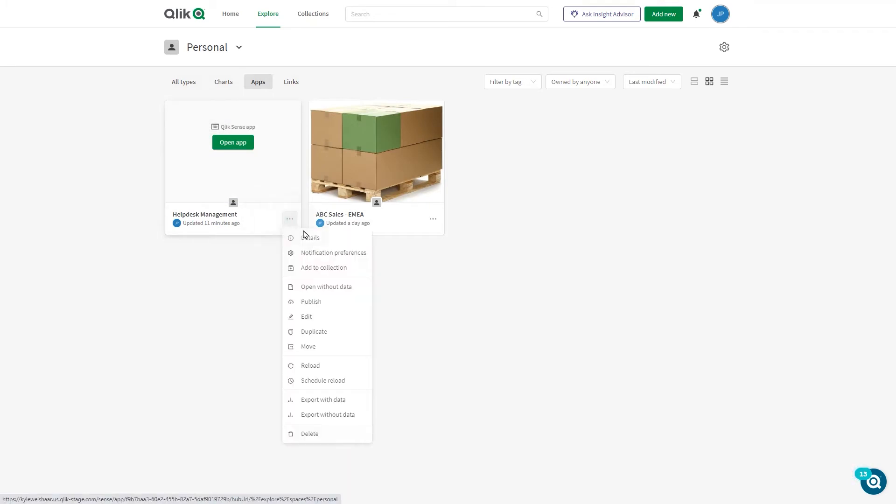
left_click(311, 302)
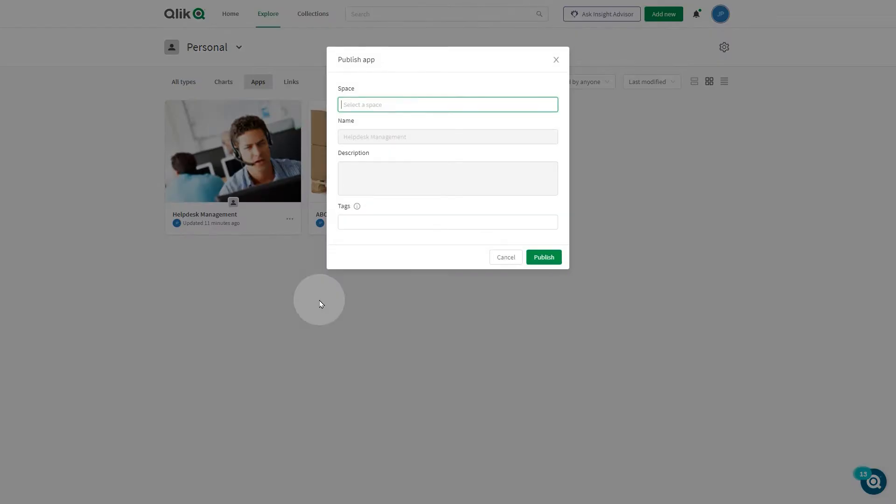
left_click(447, 105)
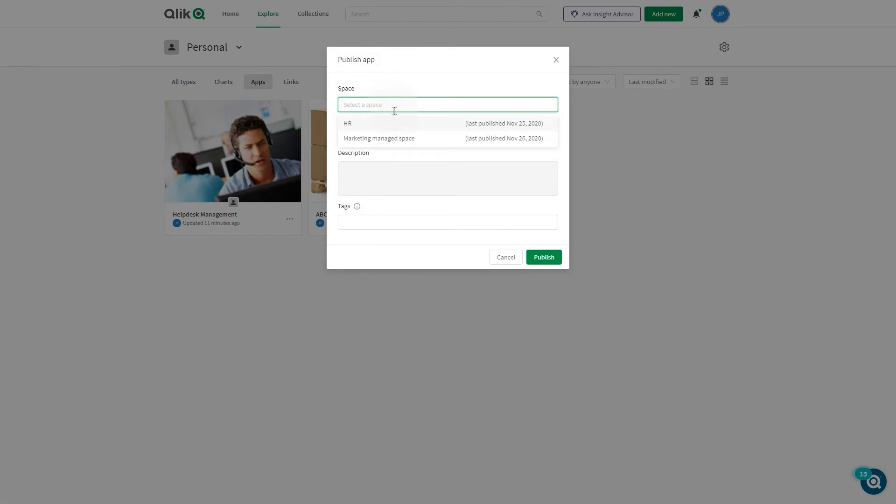
left_click(348, 123)
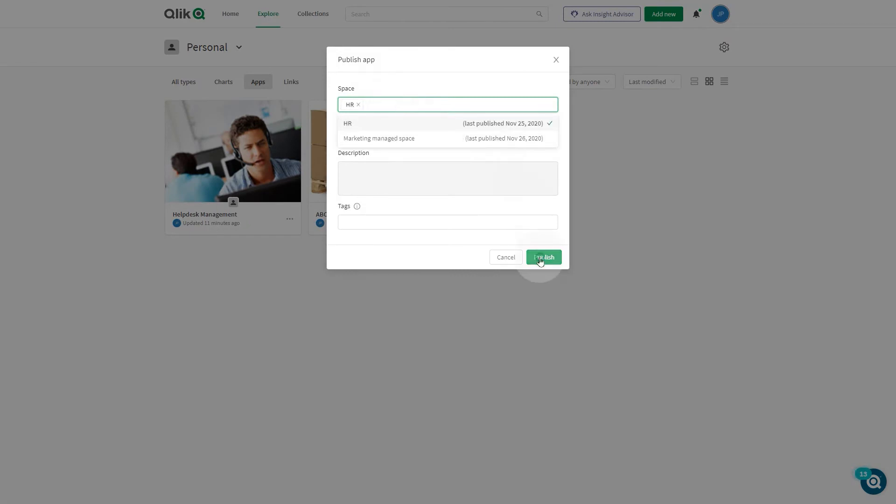
left_click(543, 258)
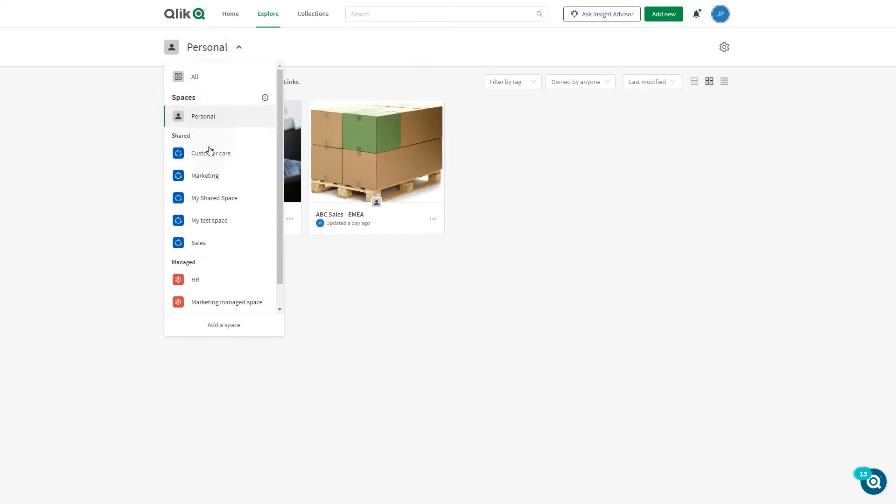
Switch to the Marketing space and view its Members page from the settings gear.
left_click(205, 176)
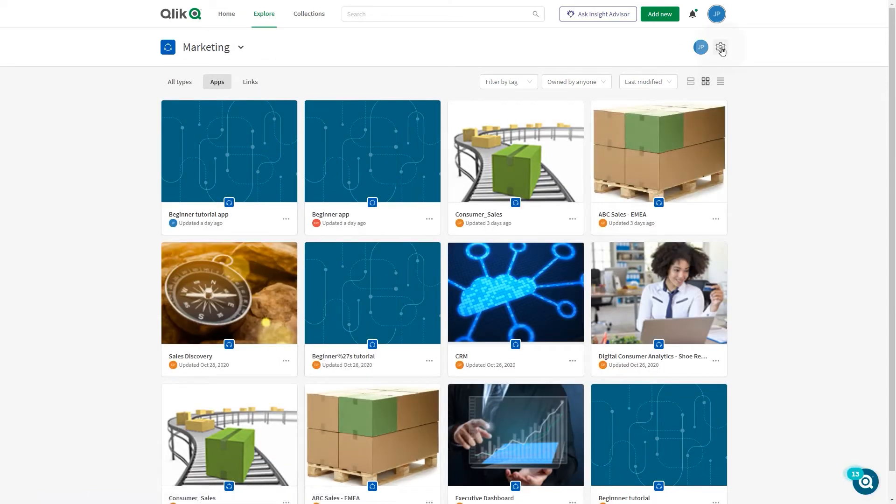
left_click(721, 47)
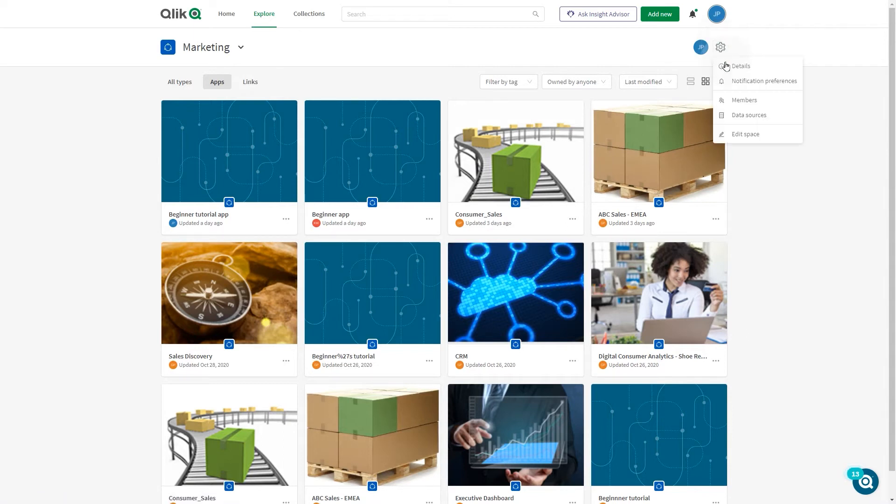
left_click(745, 100)
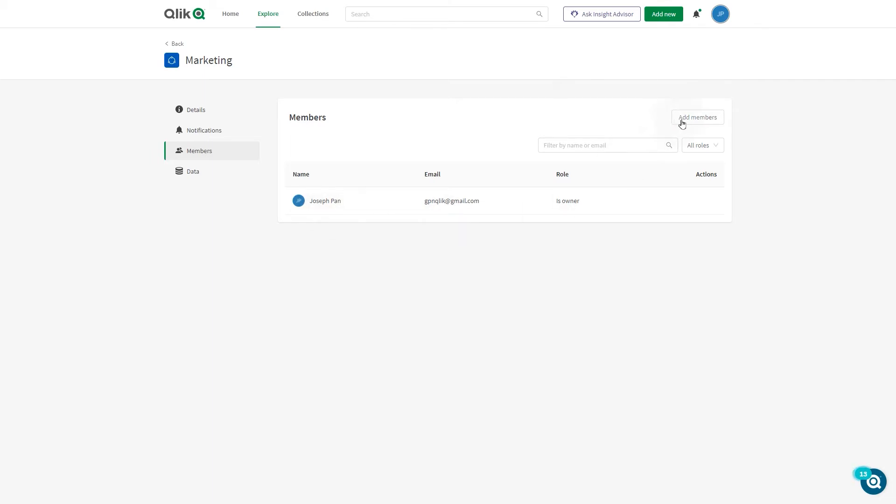
left_click(698, 118)
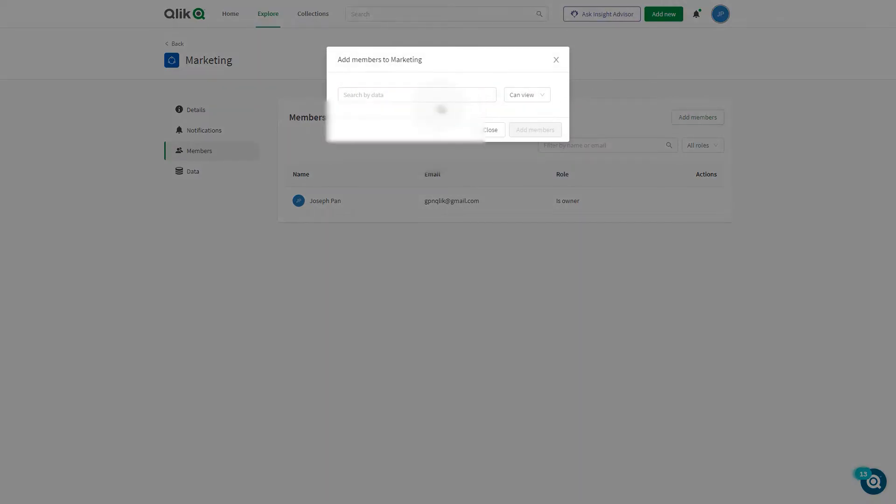
left_click(416, 94)
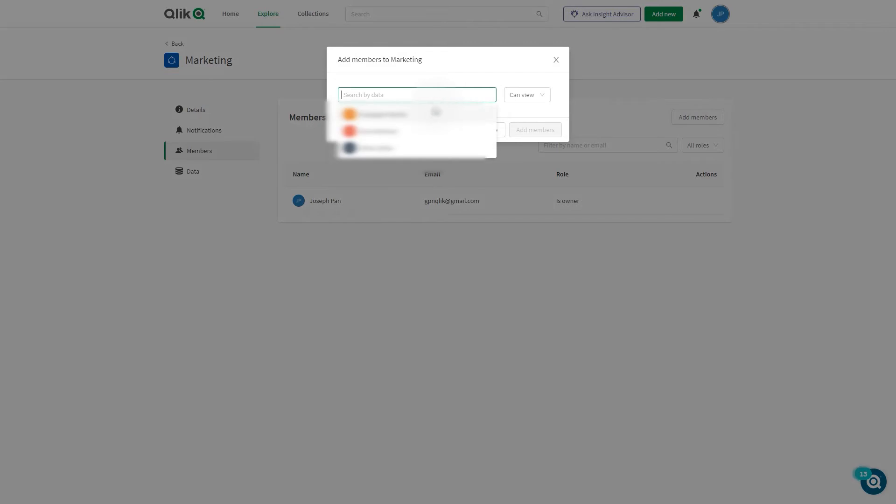
left_click(373, 114)
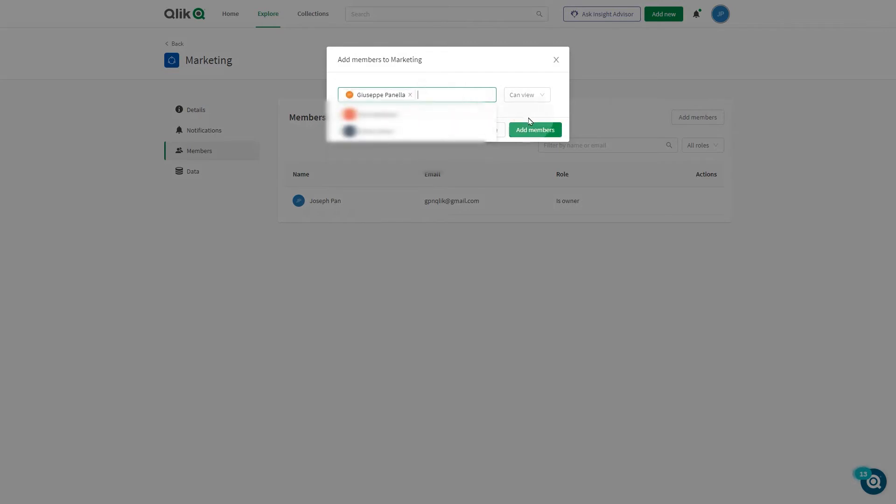
left_click(527, 95)
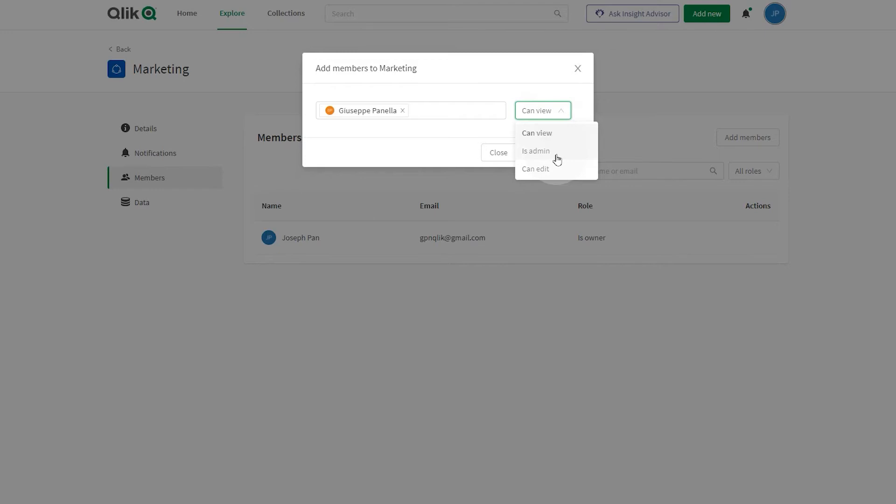
mouse_move(548, 151)
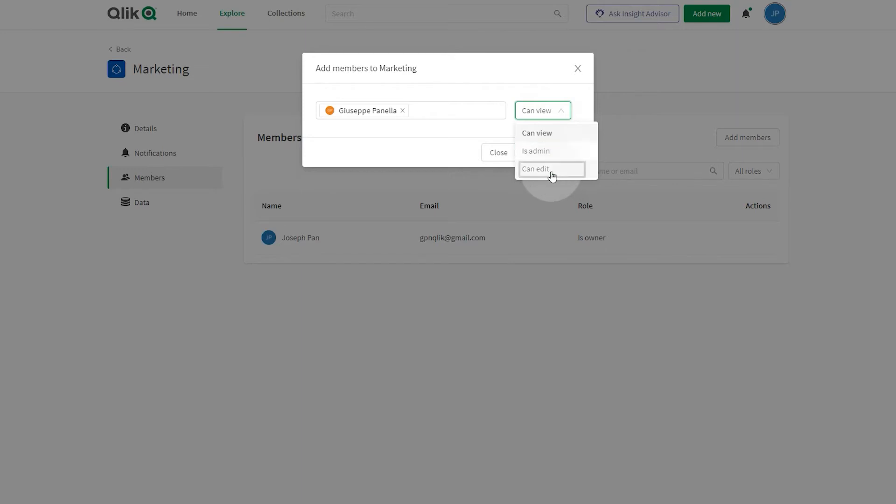
mouse_move(552, 169)
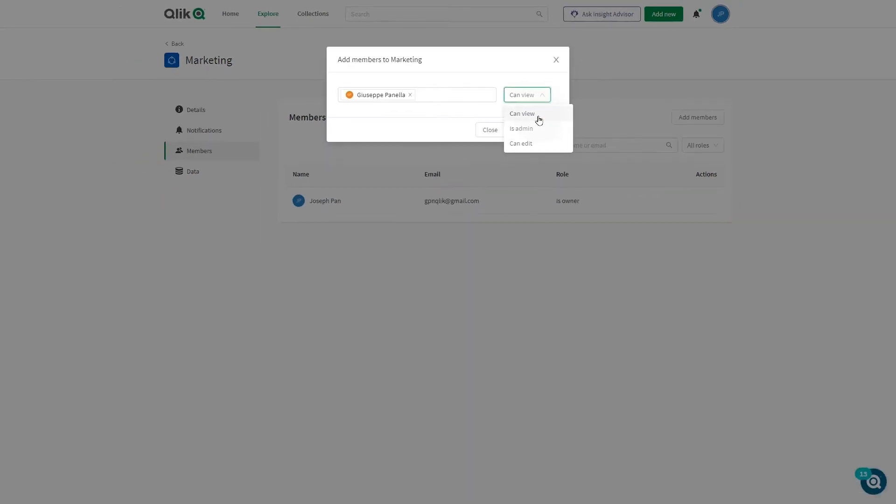
left_click(521, 129)
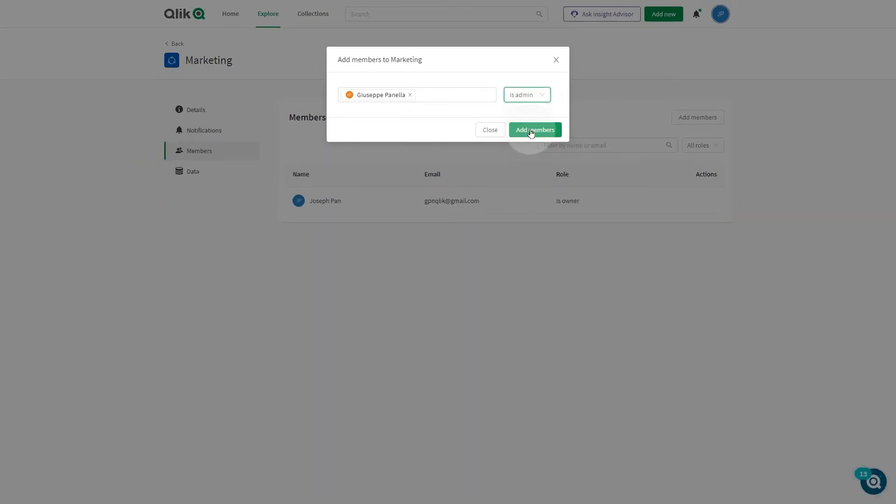
left_click(535, 130)
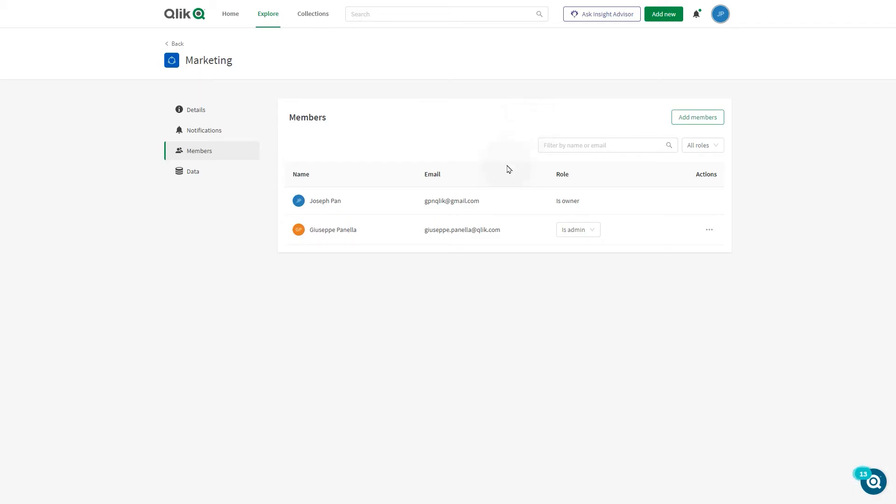
Enable Web notifications for 'An app is created' and 'successfully reloaded'.
left_click(203, 131)
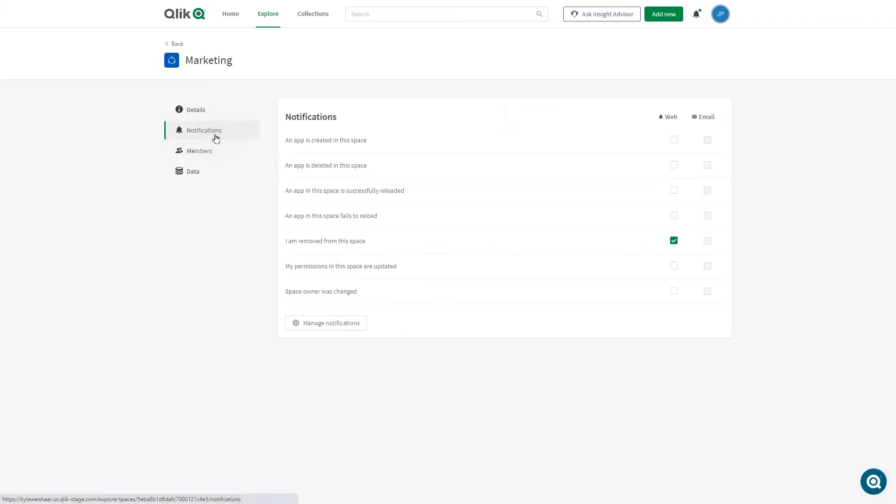
left_click(673, 140)
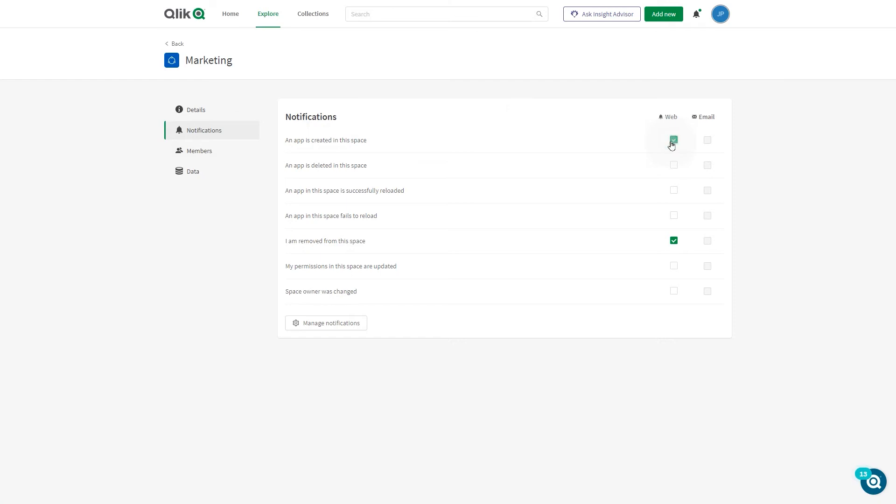
left_click(674, 190)
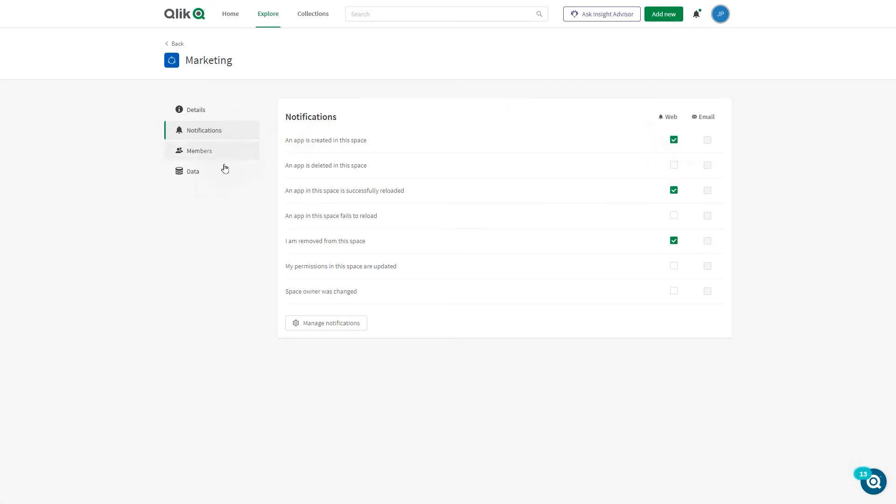
View Marketing's data files and browse Add connection sources without adding one.
left_click(189, 172)
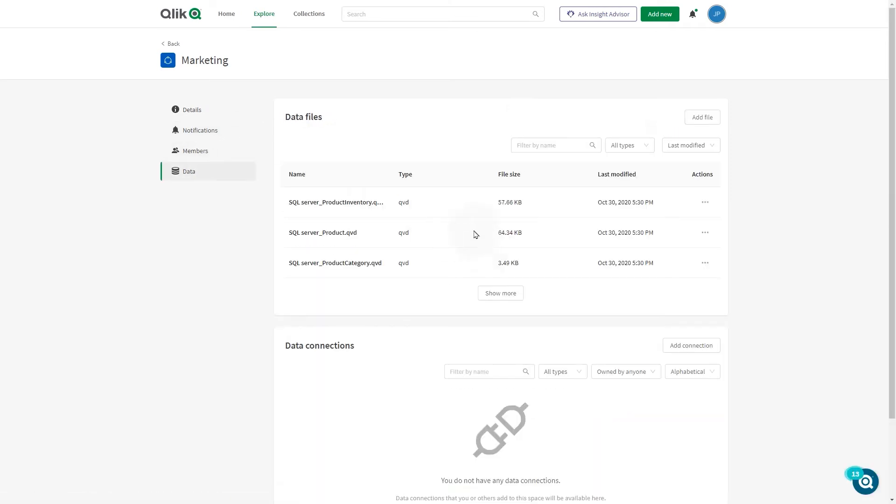
mouse_move(452, 329)
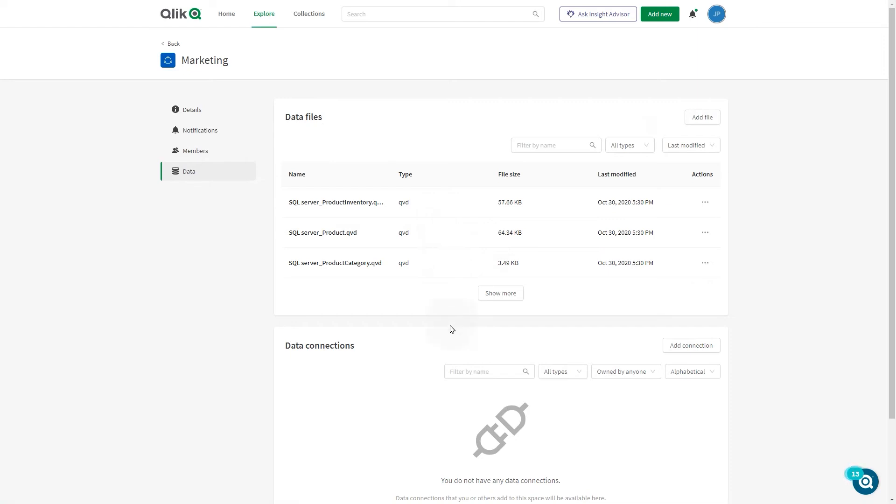
left_click(691, 345)
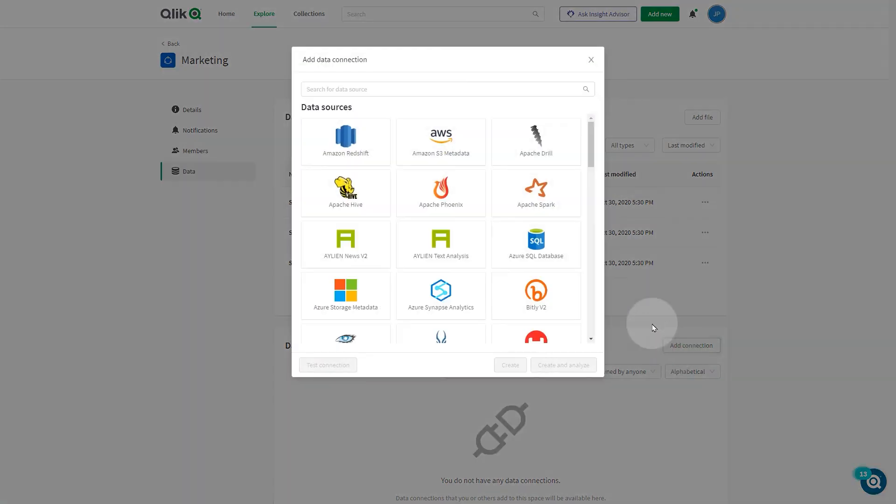
scroll("down", 3)
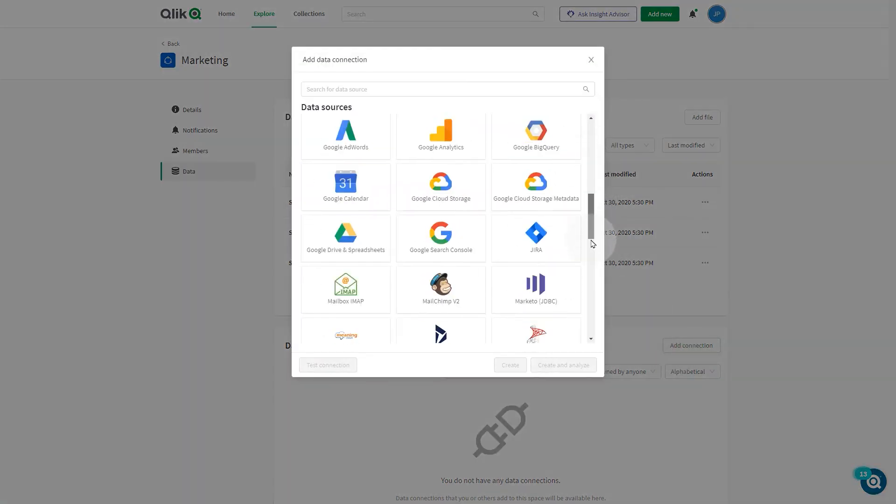
scroll("down", 3)
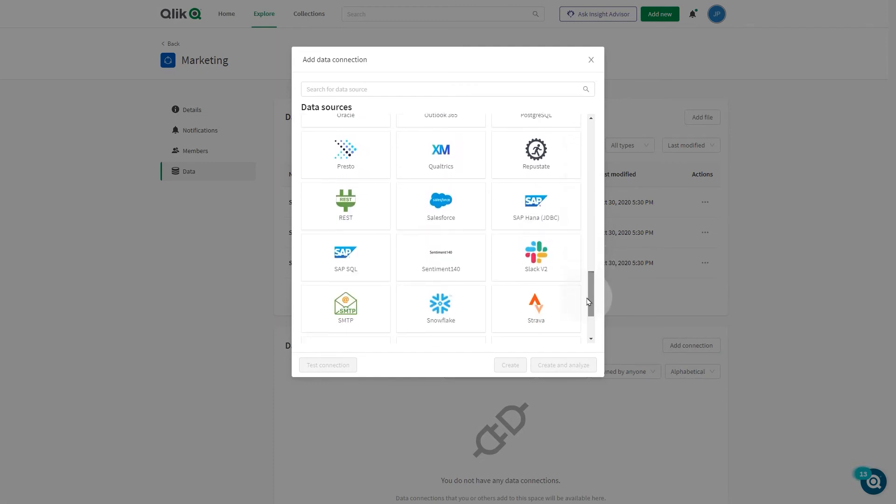
left_click(592, 59)
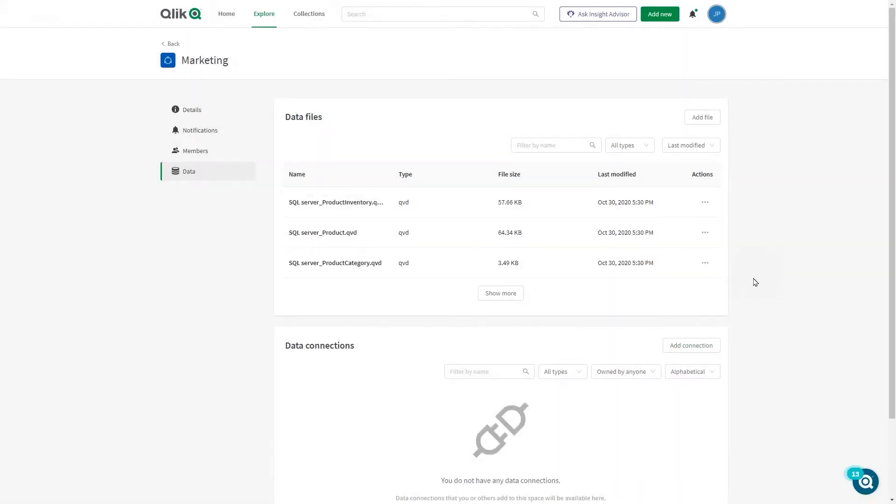
mouse_move(172, 46)
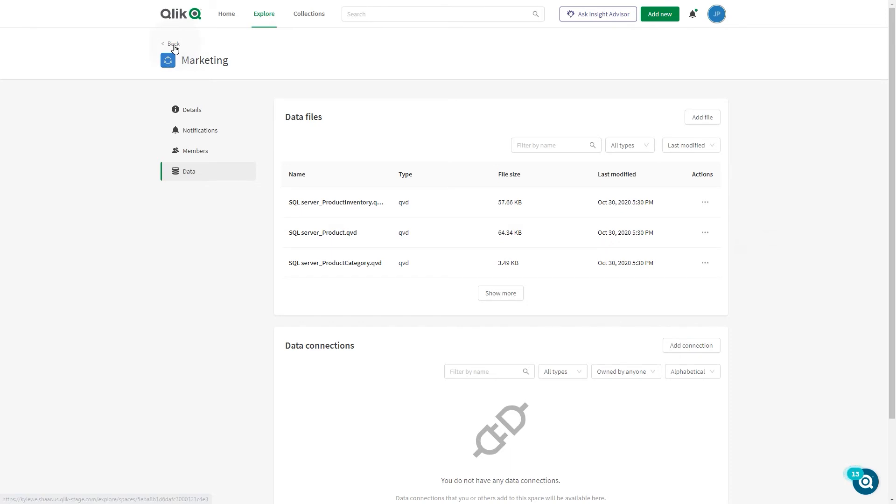
Go back, switch to the HR managed space, and view its Members page.
left_click(172, 43)
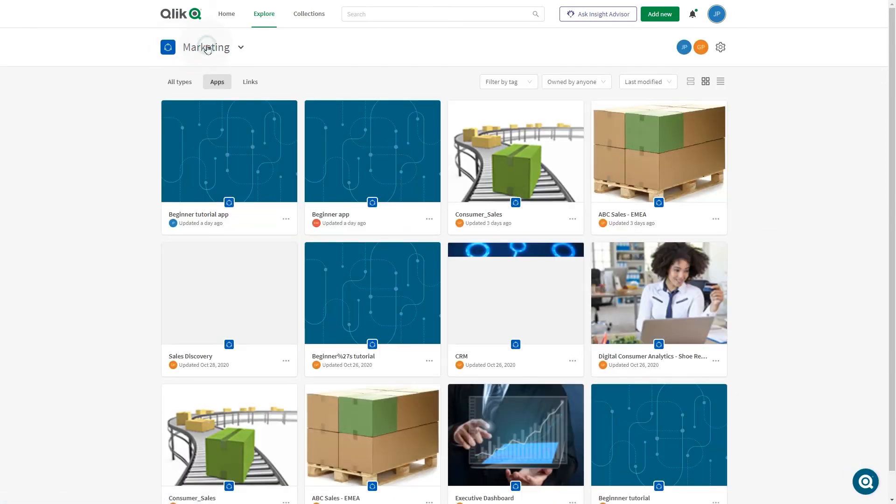
left_click(240, 48)
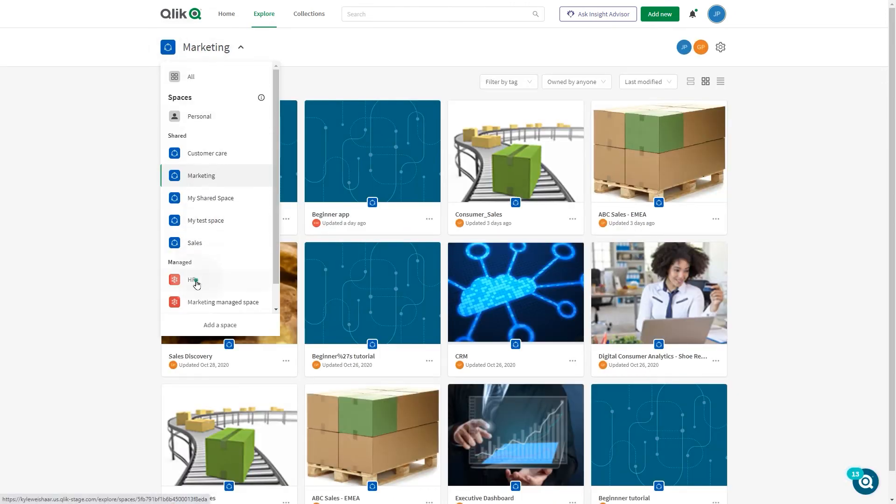
left_click(190, 280)
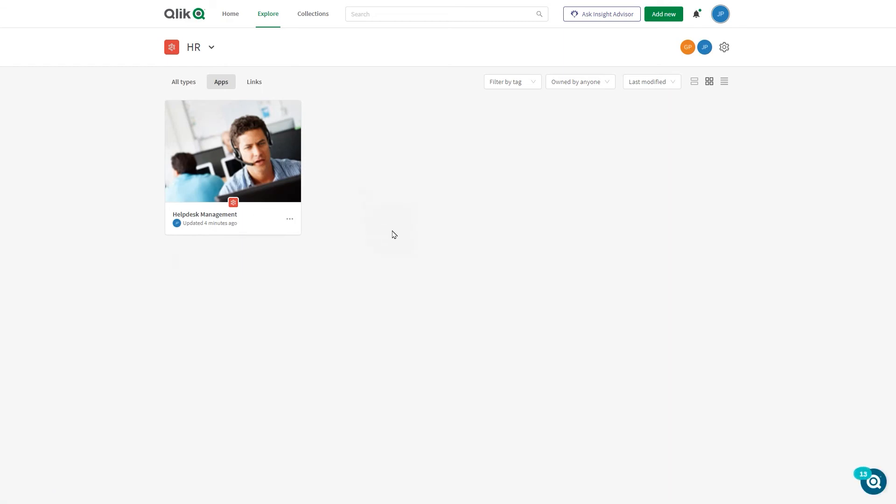
left_click(724, 47)
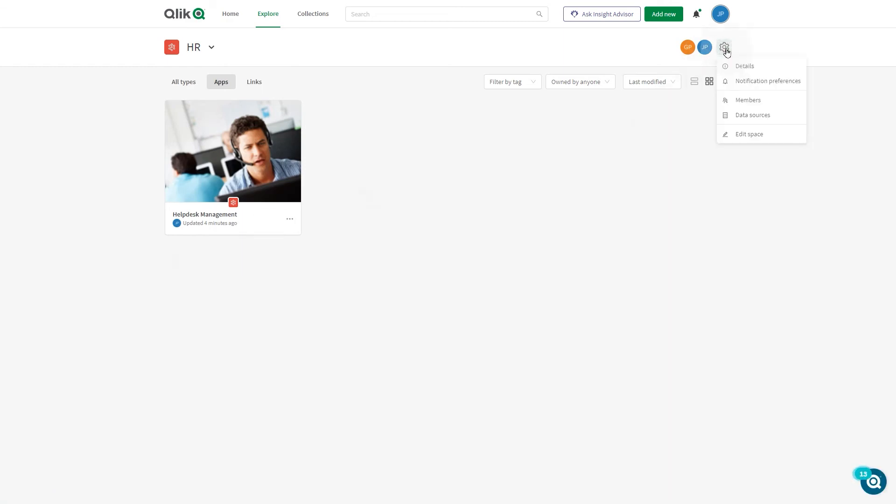
left_click(748, 100)
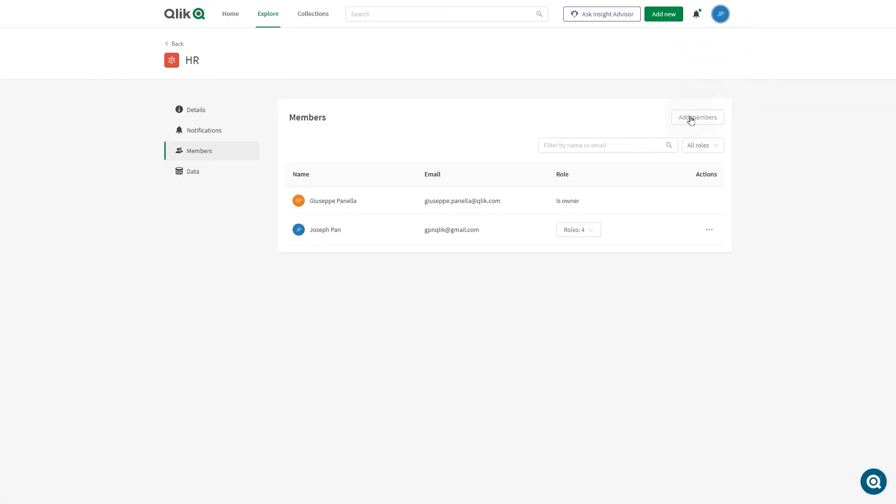
Add a new HR member with four roles, including contribute, manage and publish.
left_click(698, 117)
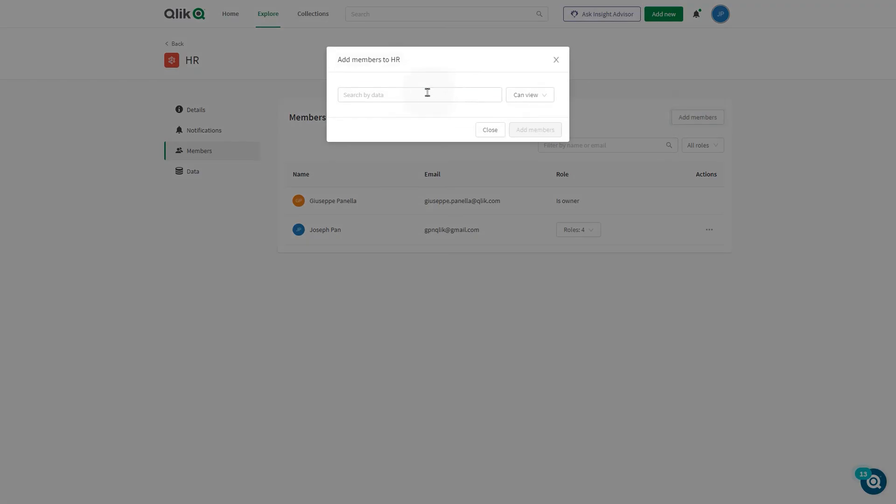
left_click(420, 94)
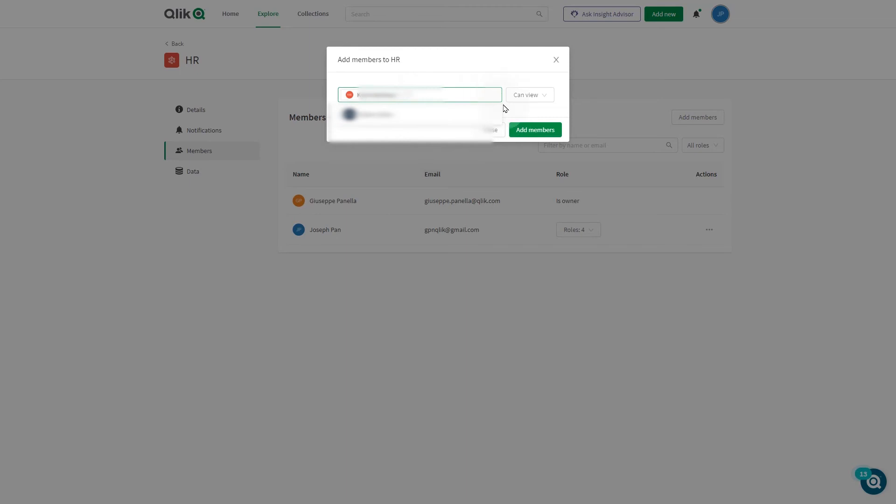
left_click(530, 95)
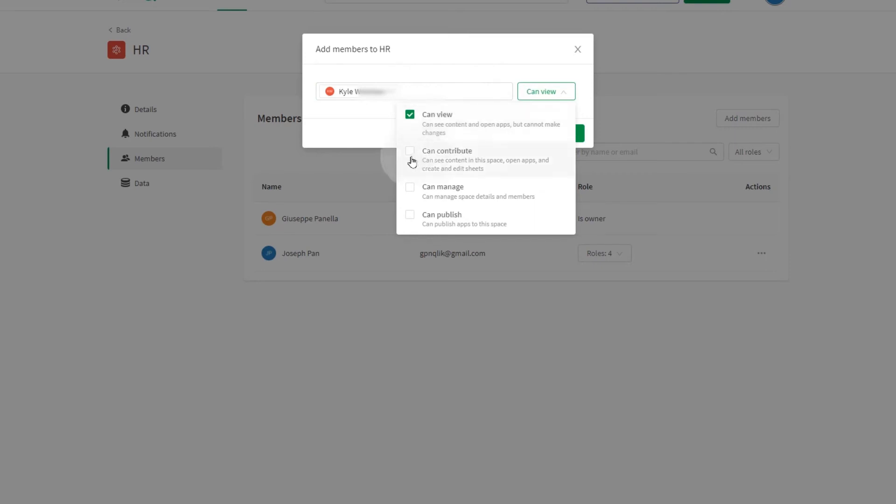
left_click(411, 150)
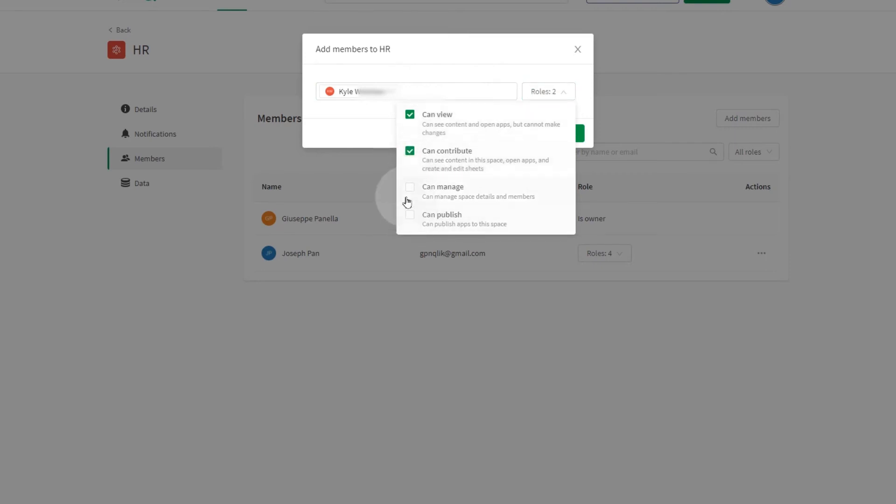
left_click(409, 188)
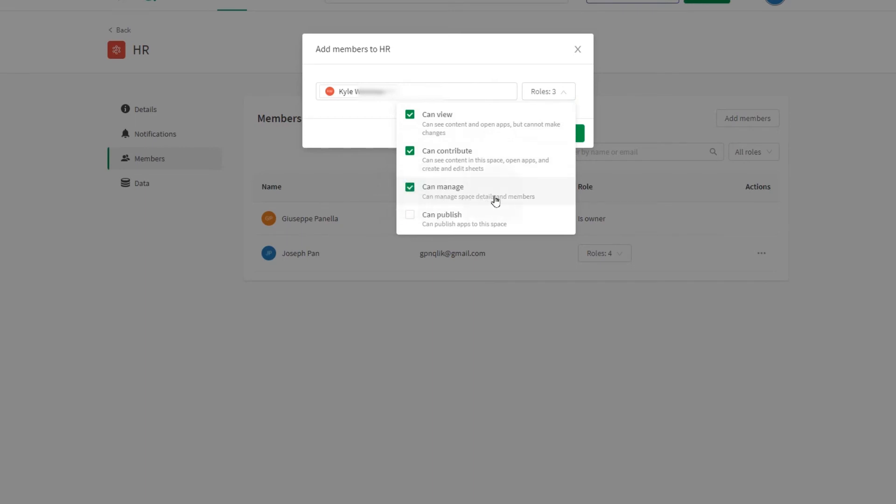
left_click(410, 215)
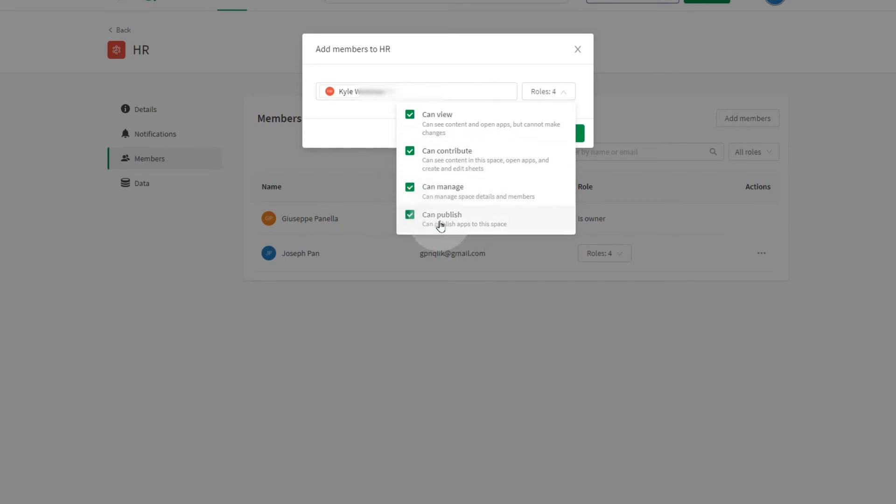
mouse_move(482, 228)
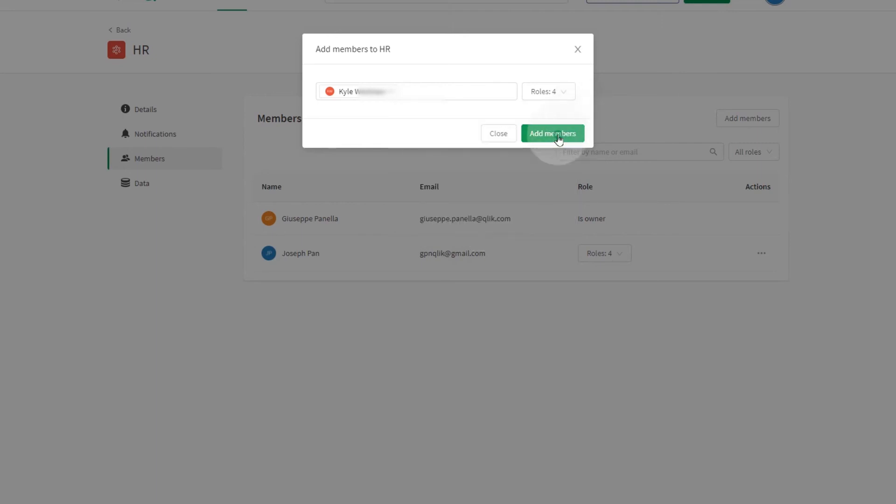
left_click(554, 133)
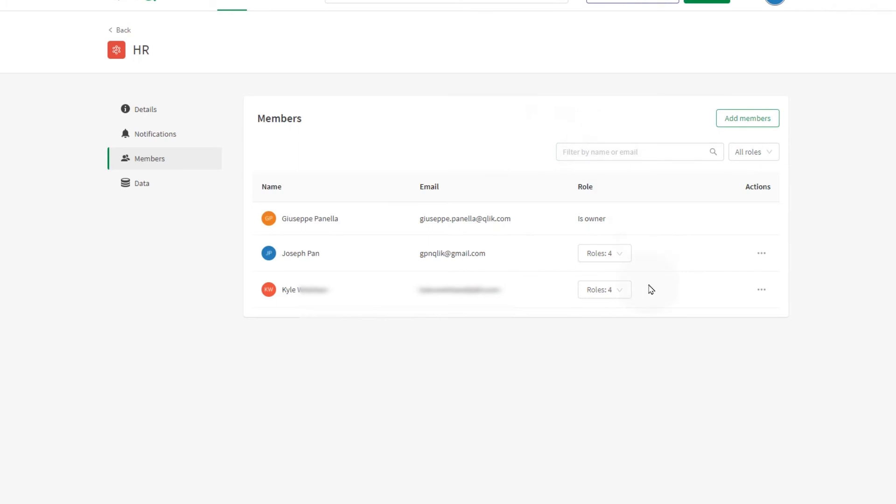
mouse_move(172, 169)
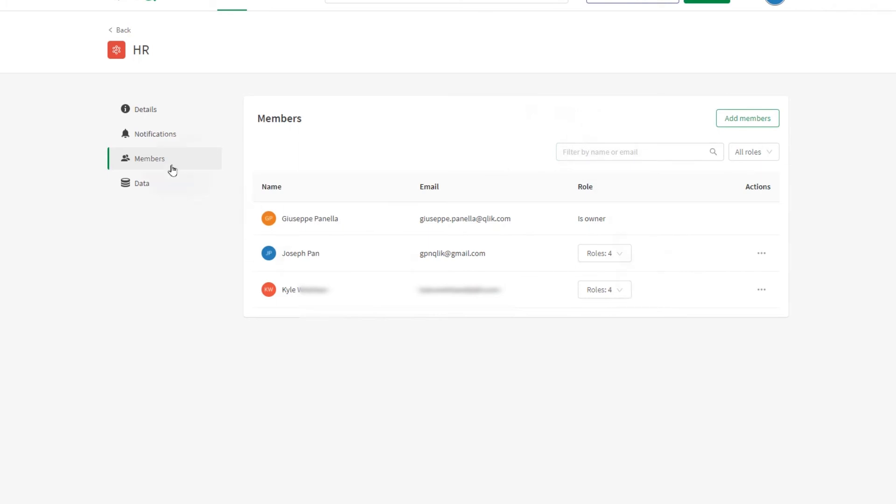
Tick Web notifications for 'An app is created' and 'An app fails to reload'.
left_click(155, 134)
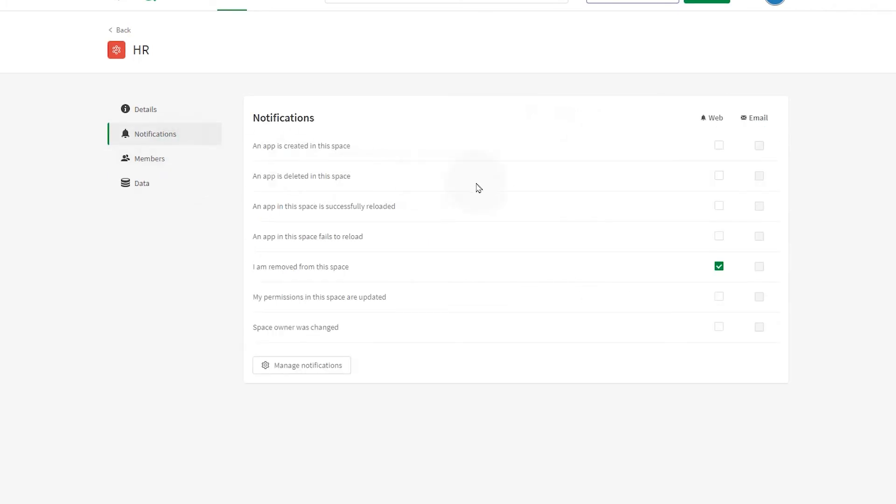
left_click(719, 146)
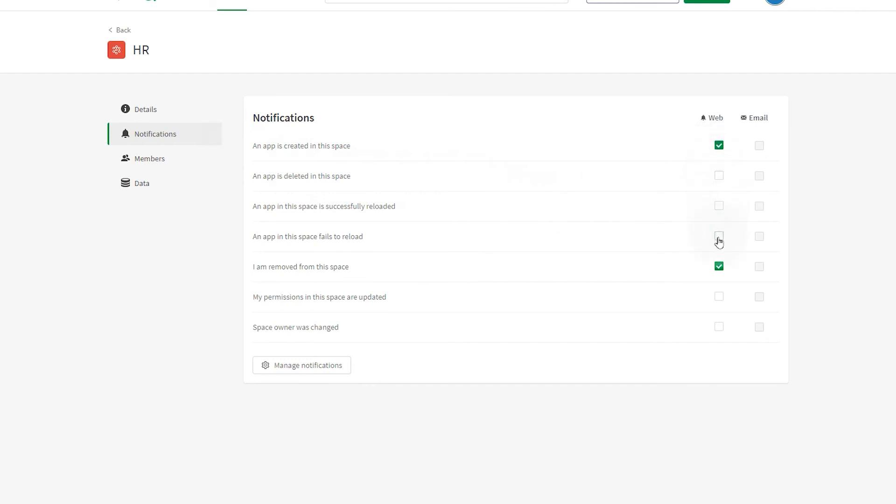
left_click(718, 237)
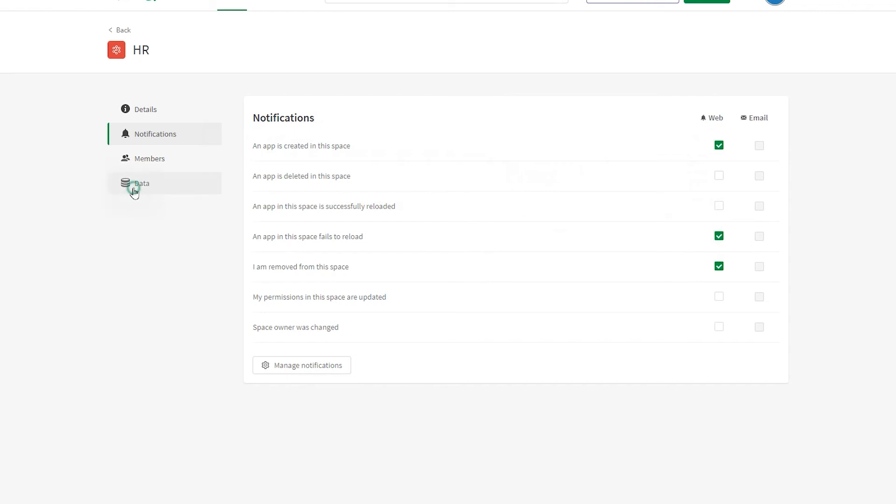
Check HR's empty Data page, then go to Administration from the profile menu.
left_click(141, 183)
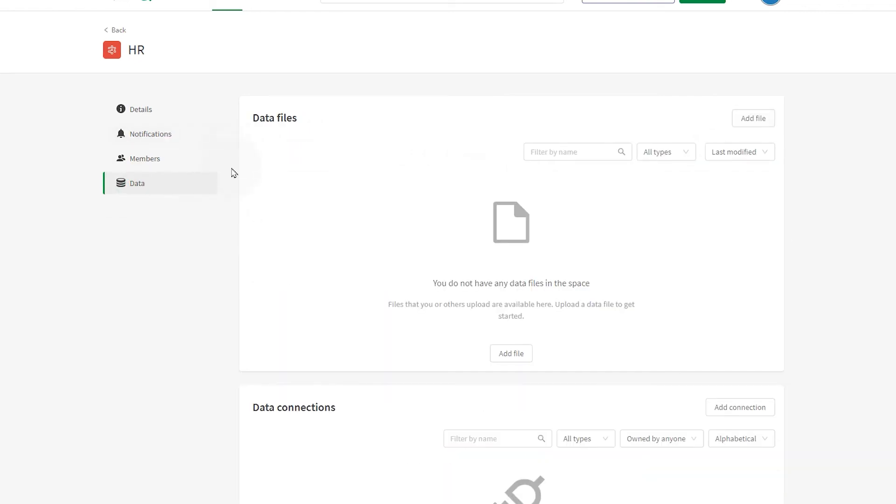
mouse_move(321, 396)
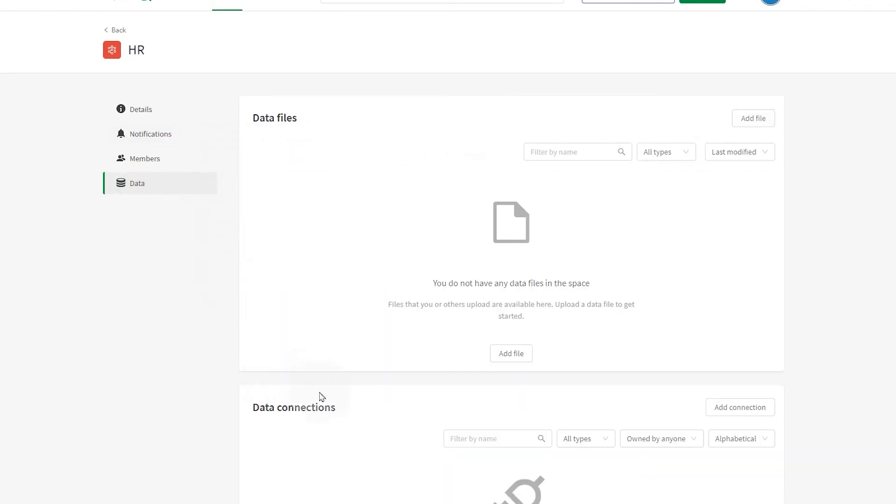
mouse_move(515, 428)
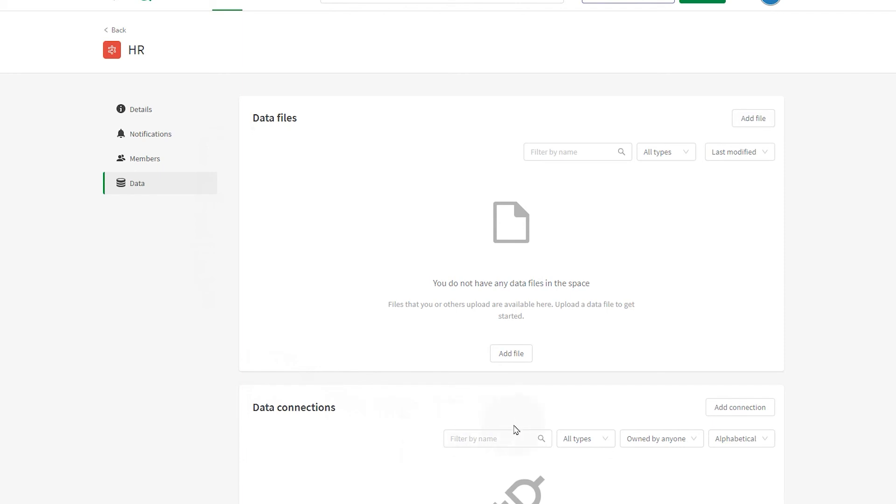
mouse_move(771, 4)
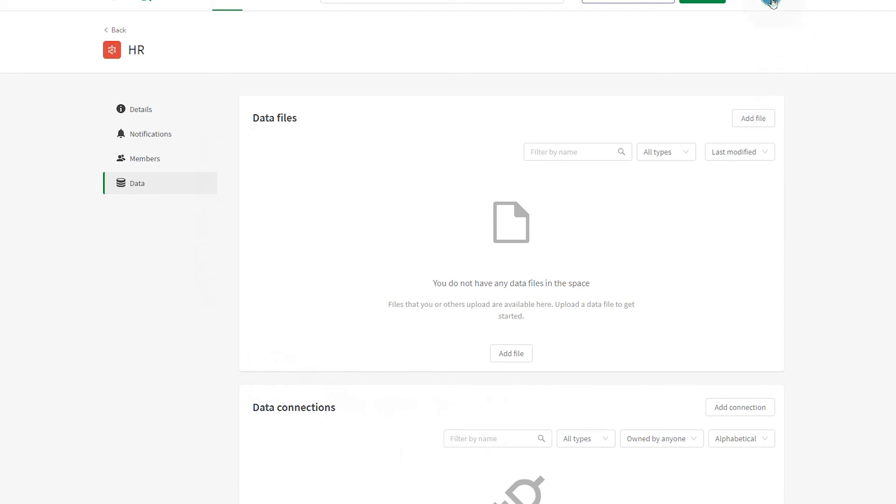
left_click(771, 3)
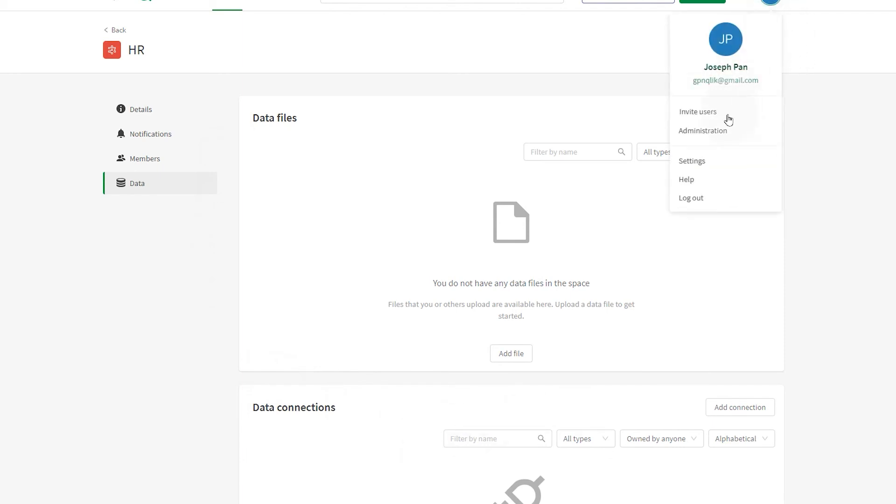
left_click(703, 131)
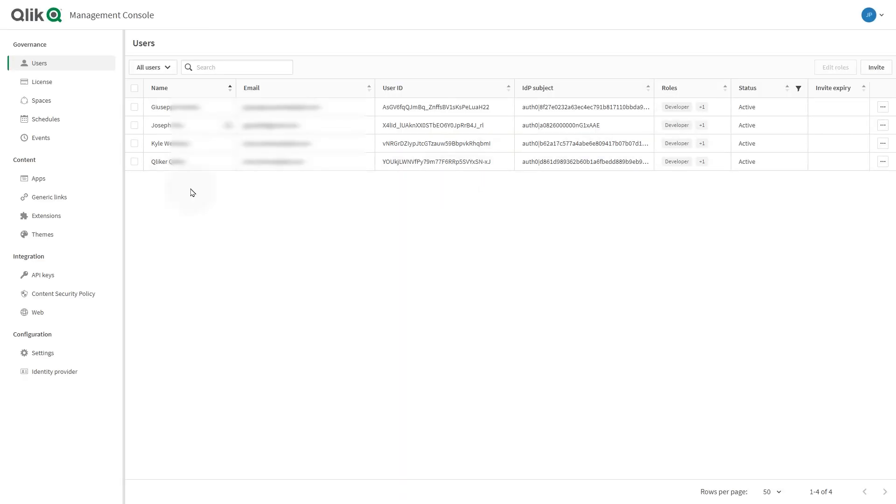
left_click(41, 100)
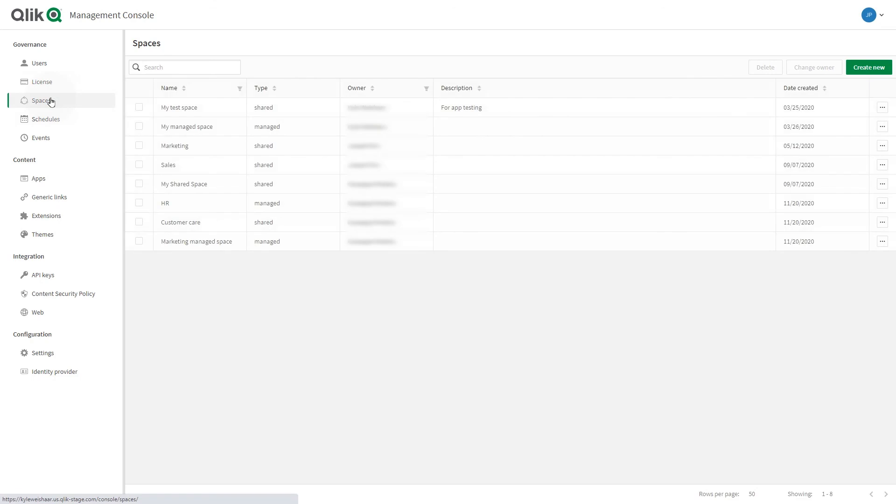
mouse_move(882, 146)
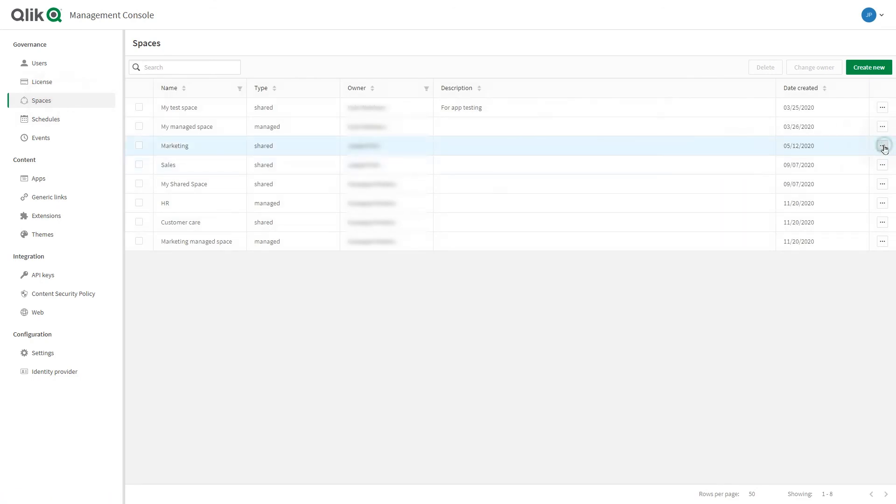
left_click(883, 146)
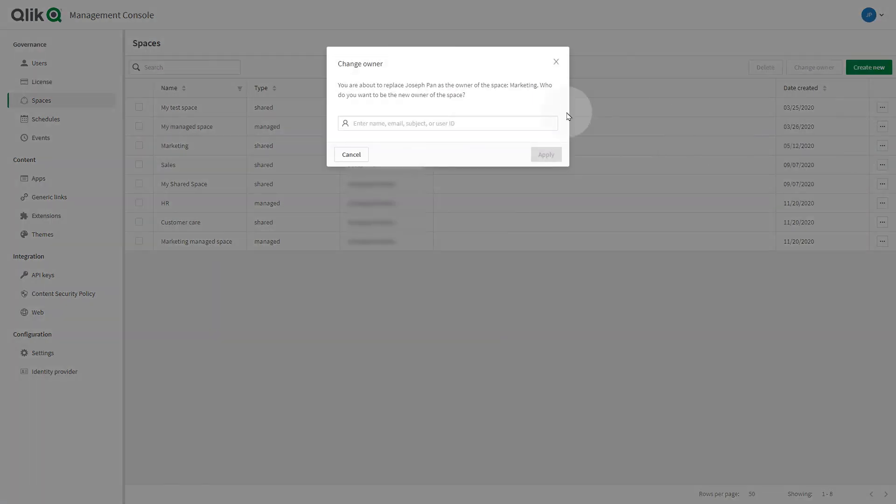
type("Giuseppe Panella")
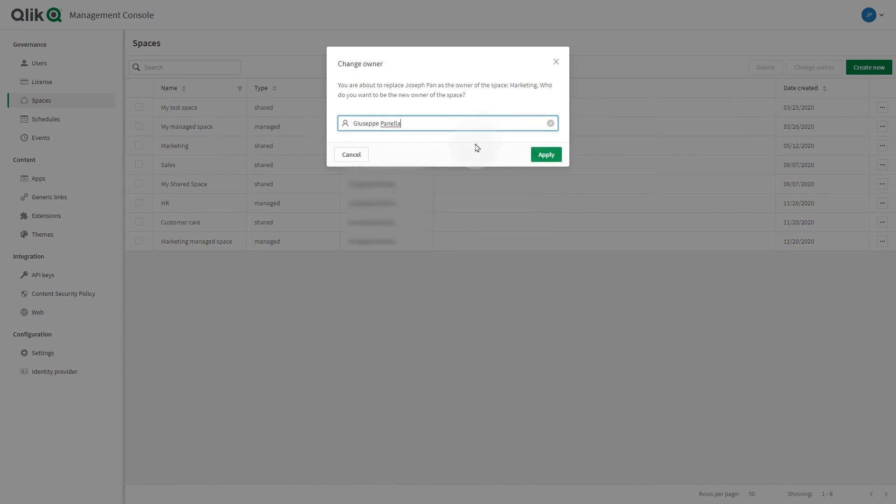
left_click(547, 154)
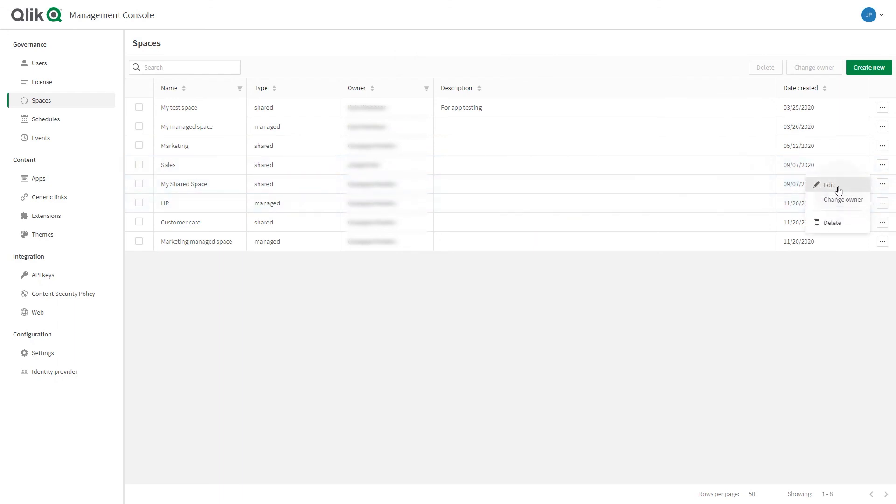
left_click(830, 185)
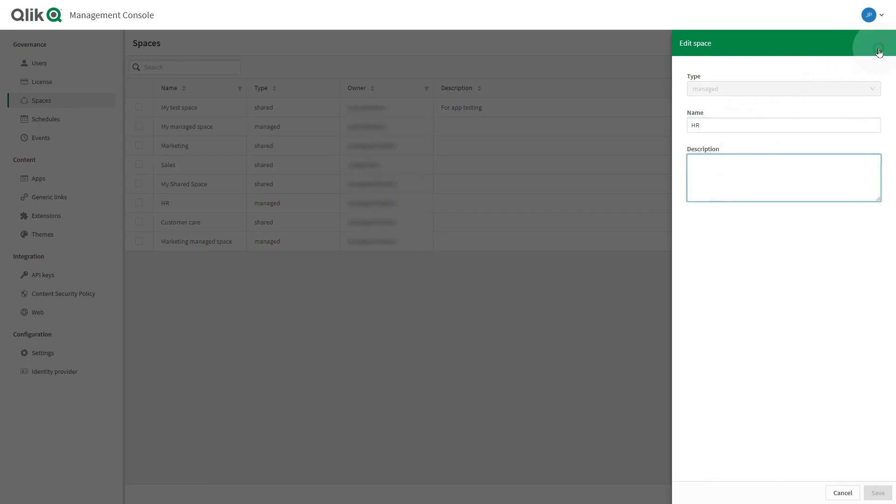
Close the HR edit panel without changes and permanently delete My Shared Space.
left_click(870, 67)
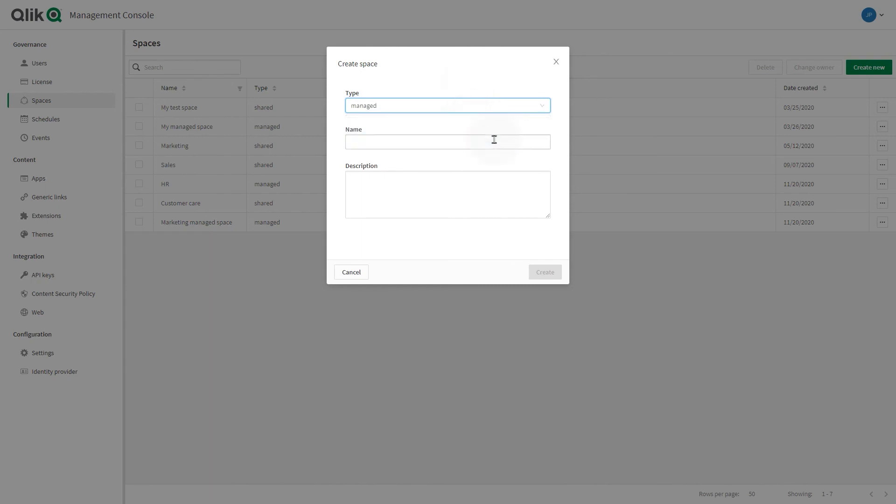
type("Support")
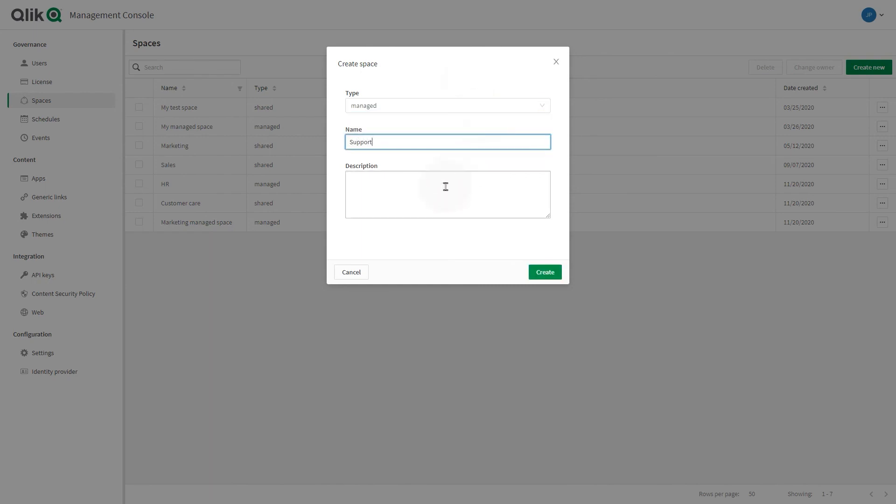
left_click(545, 272)
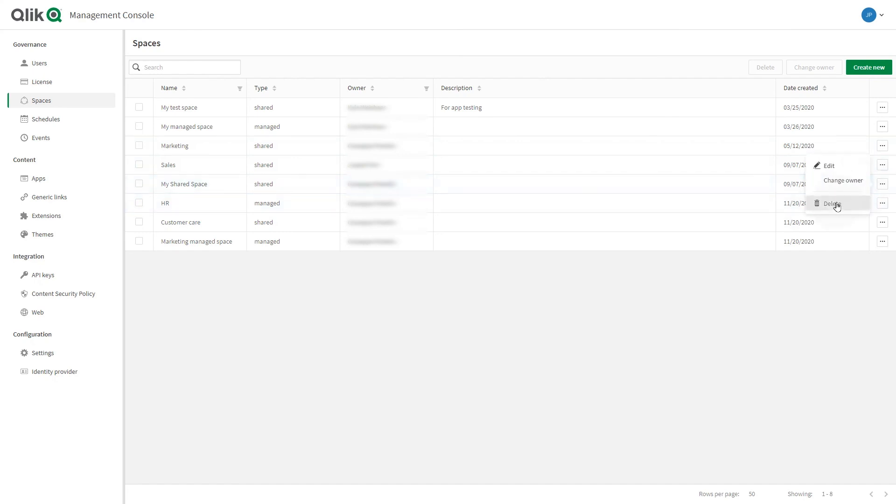
left_click(833, 204)
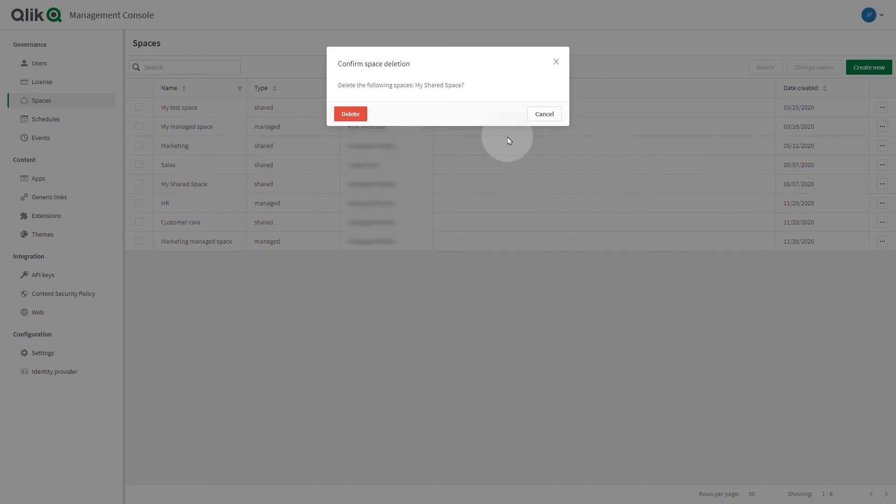
left_click(351, 114)
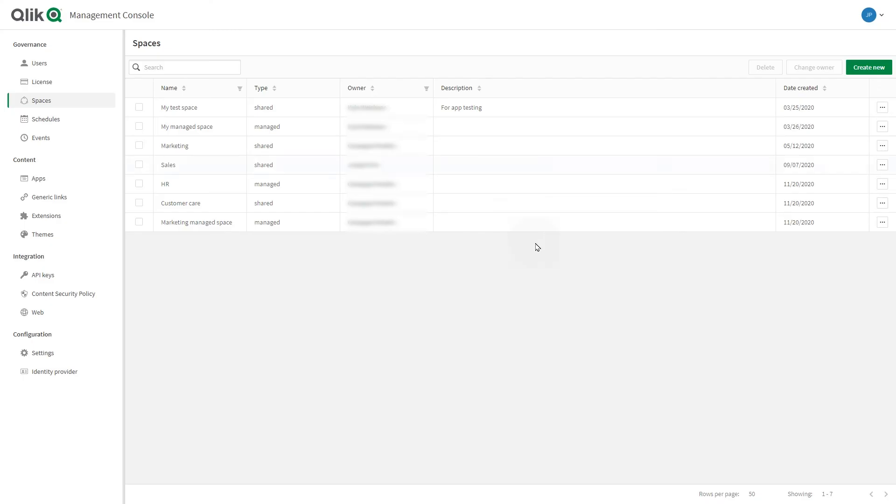